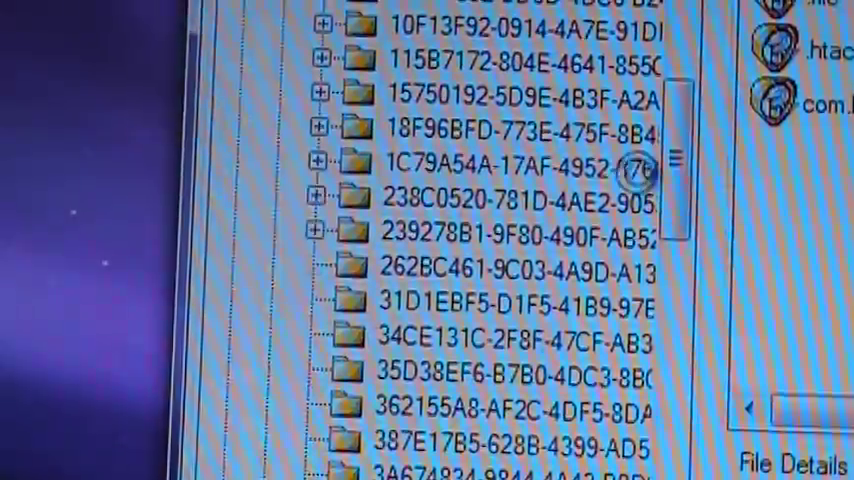
Step: Scroll the Apps tree and expand the Tap Zoo app folder to reveal gameState.db
{"action": "scroll", "scroll_direction": "down", "scroll_amount": 3}
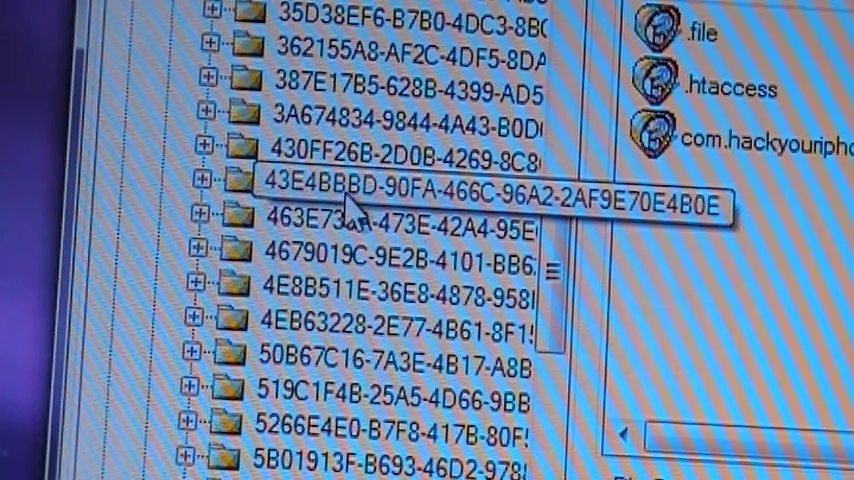
{"action": "left_click", "coordinate": [207, 185]}
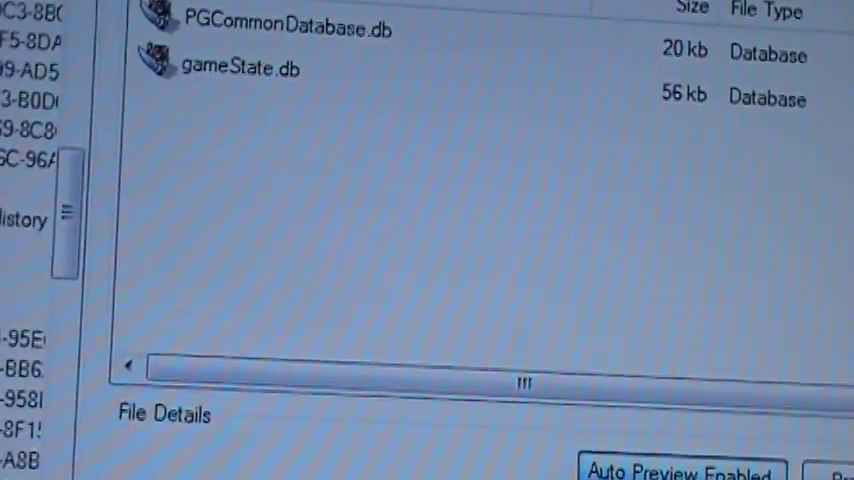
Step: Select gameState.db and bring up its copy-to-computer actions
{"action": "left_click", "coordinate": [240, 68]}
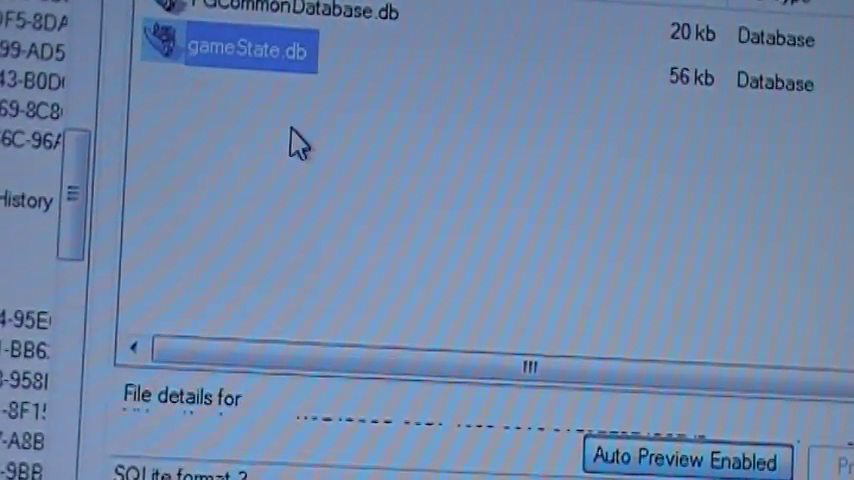
{"action": "right_click", "coordinate": [245, 48]}
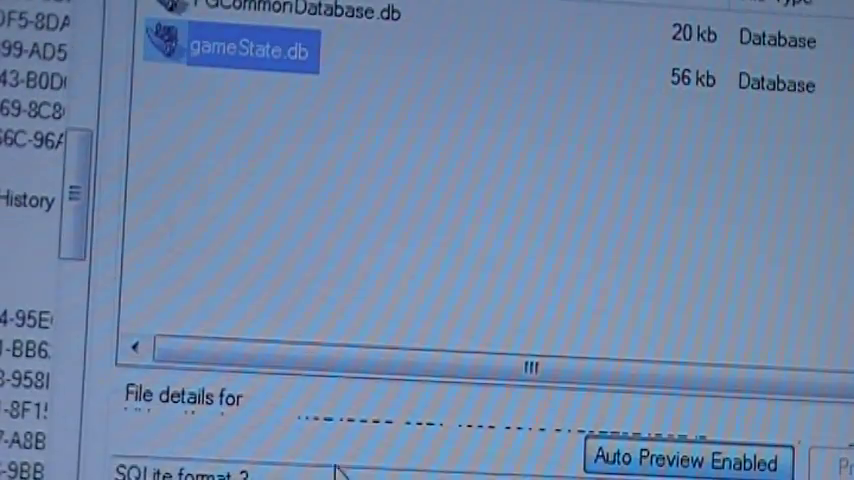
{"action": "mouse_move", "coordinate": [222, 65]}
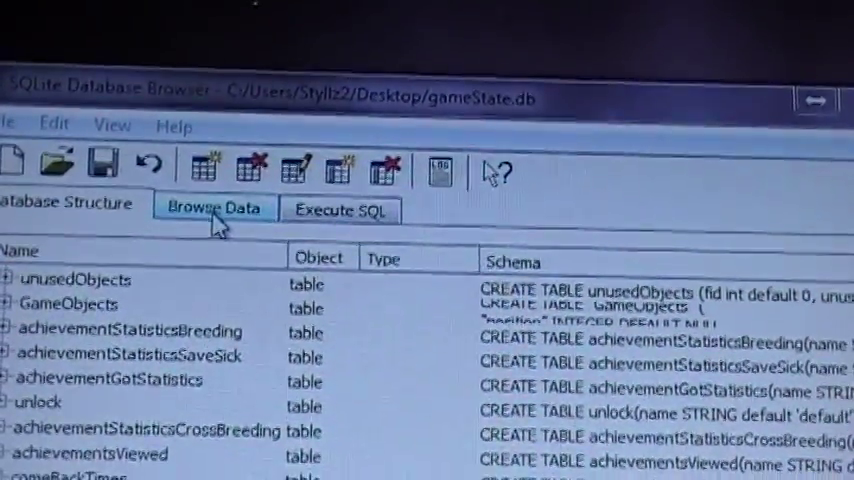
Step: Browse the users table's rows, showing coins at 300
{"action": "left_click", "coordinate": [213, 207]}
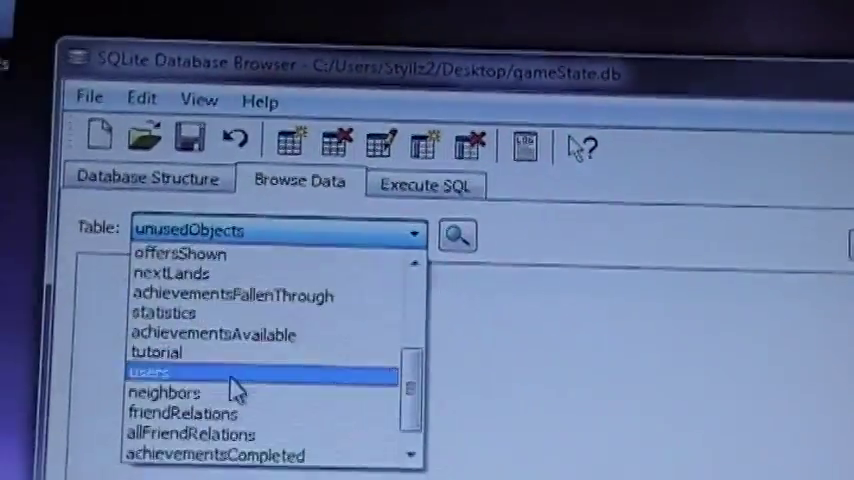
{"action": "left_click", "coordinate": [160, 370]}
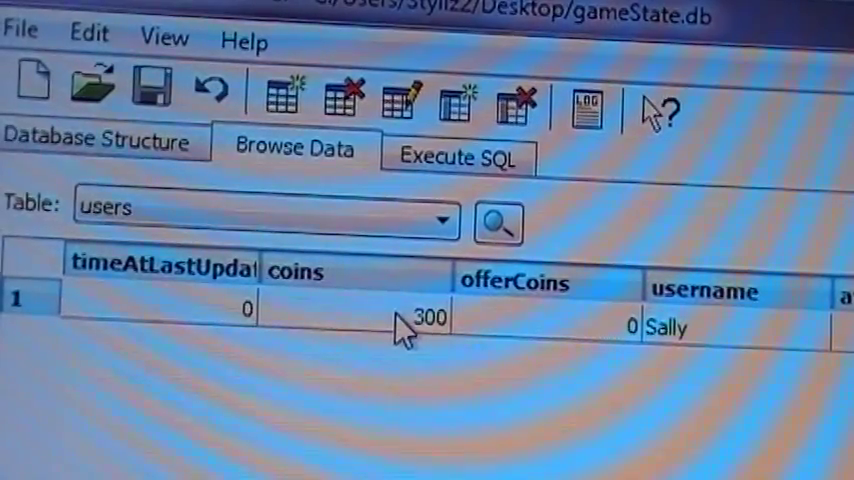
Step: Open the coins cell of row 1 in the cell editor
{"action": "left_click", "coordinate": [428, 320]}
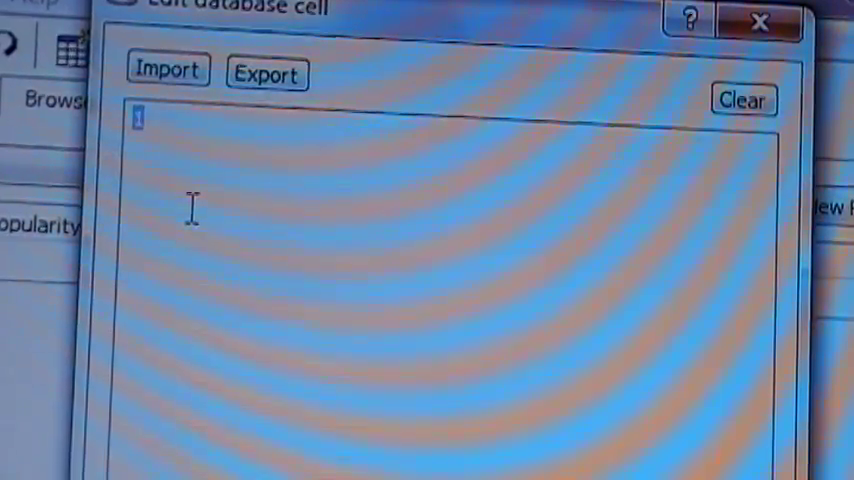
Step: Enter 989 as the new value for the next users field
{"action": "type", "text": "989"}
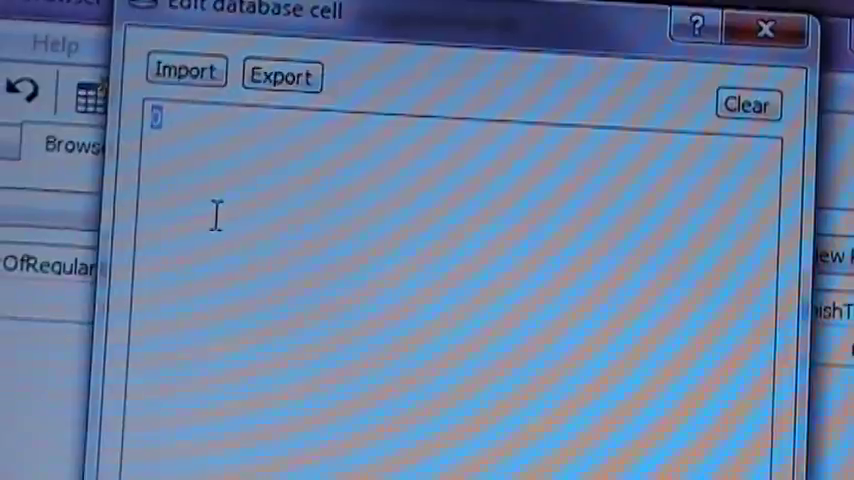
Step: Replace the field's 0 with 75
{"action": "type", "text": "75"}
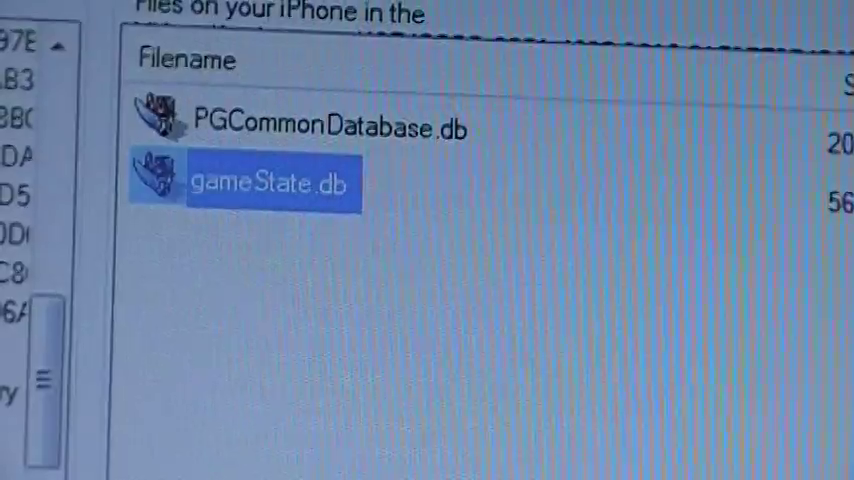
Step: Overwrite gameState.db on the iPhone with the edited copy, then open the Start menu
{"action": "right_click", "coordinate": [270, 183]}
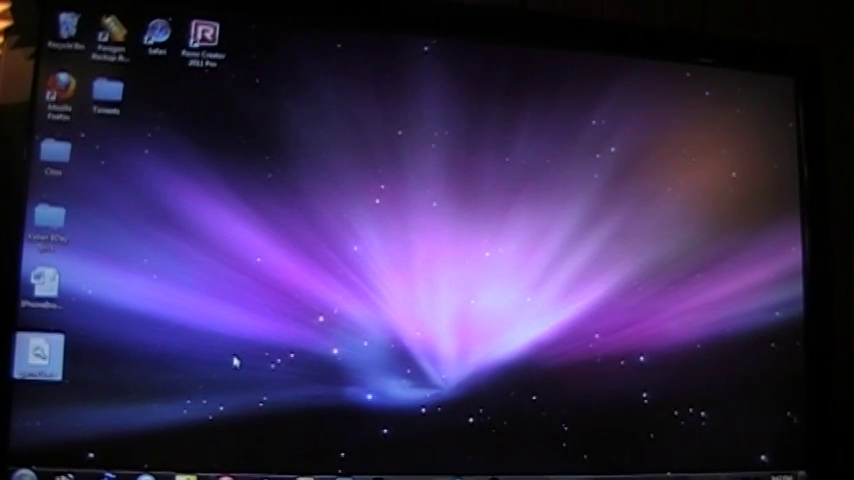
{"action": "left_click", "coordinate": [30, 465]}
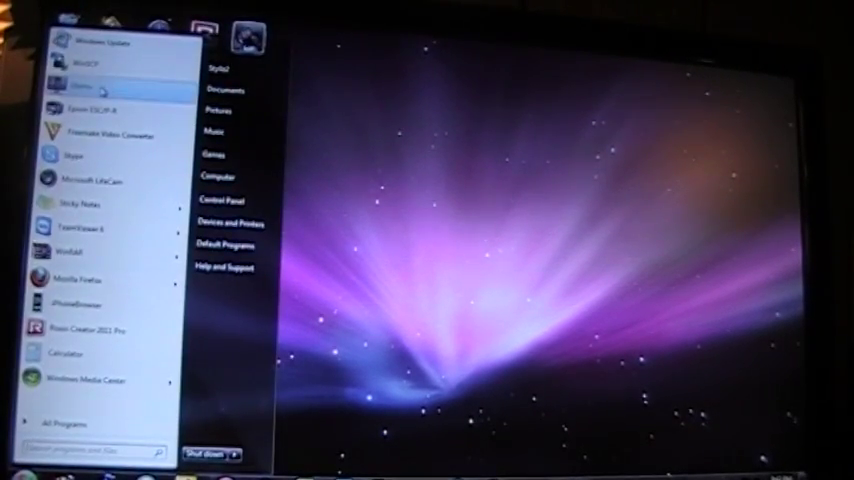